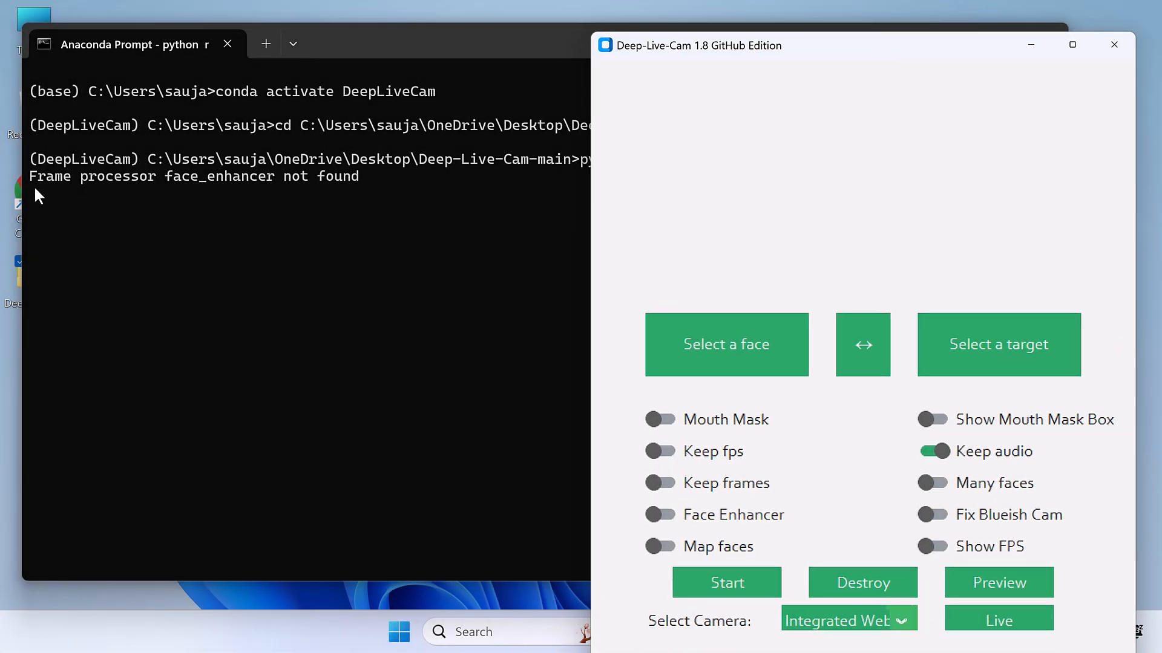
{"action": "mouse_move", "coordinate": [193, 200]}
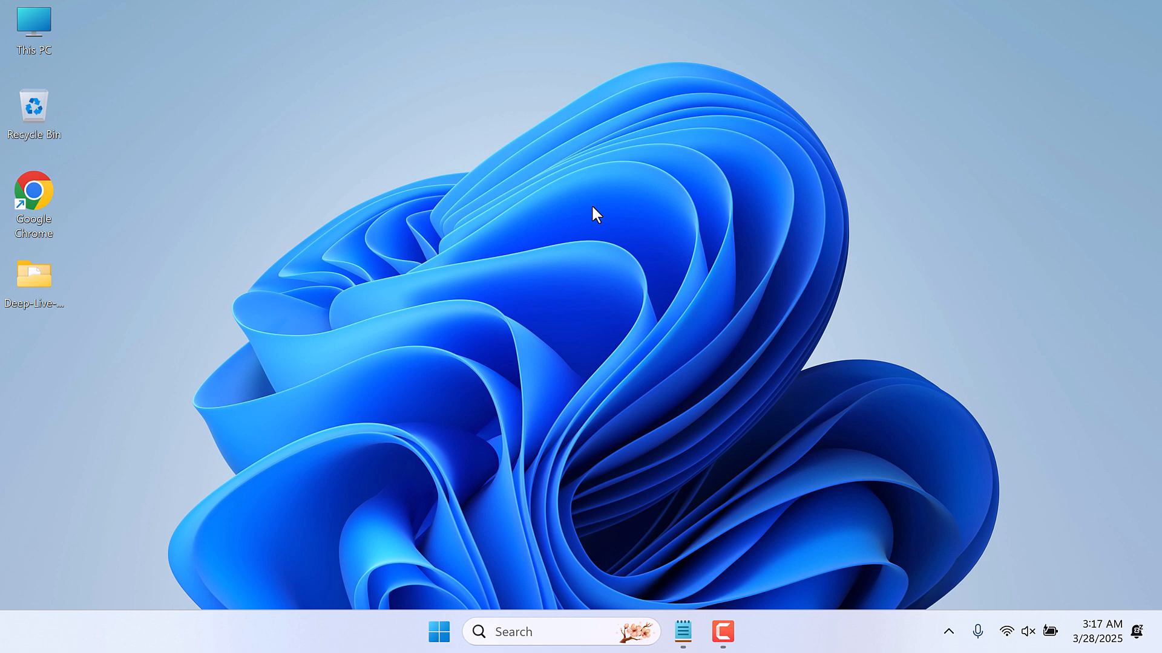
Start a fresh Anaconda Prompt from Windows search for the DeepLiveCam environment
{"action": "left_click", "coordinate": [438, 631]}
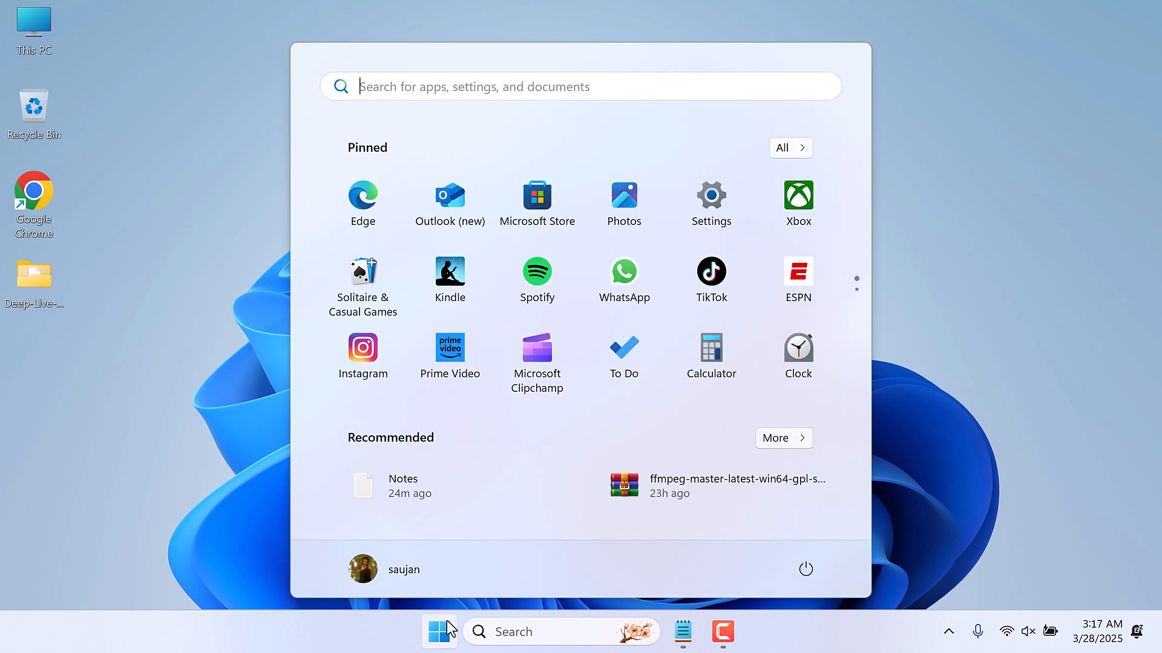
{"action": "type", "text": "anaconda Prompt"}
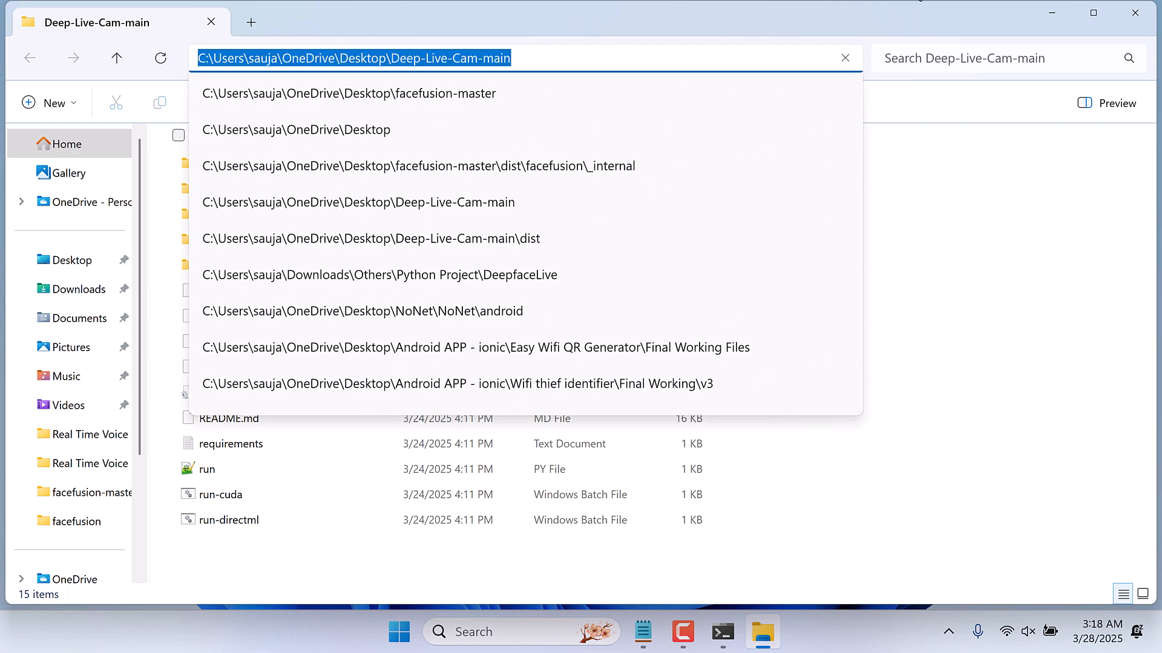
{"action": "left_click", "coordinate": [742, 632]}
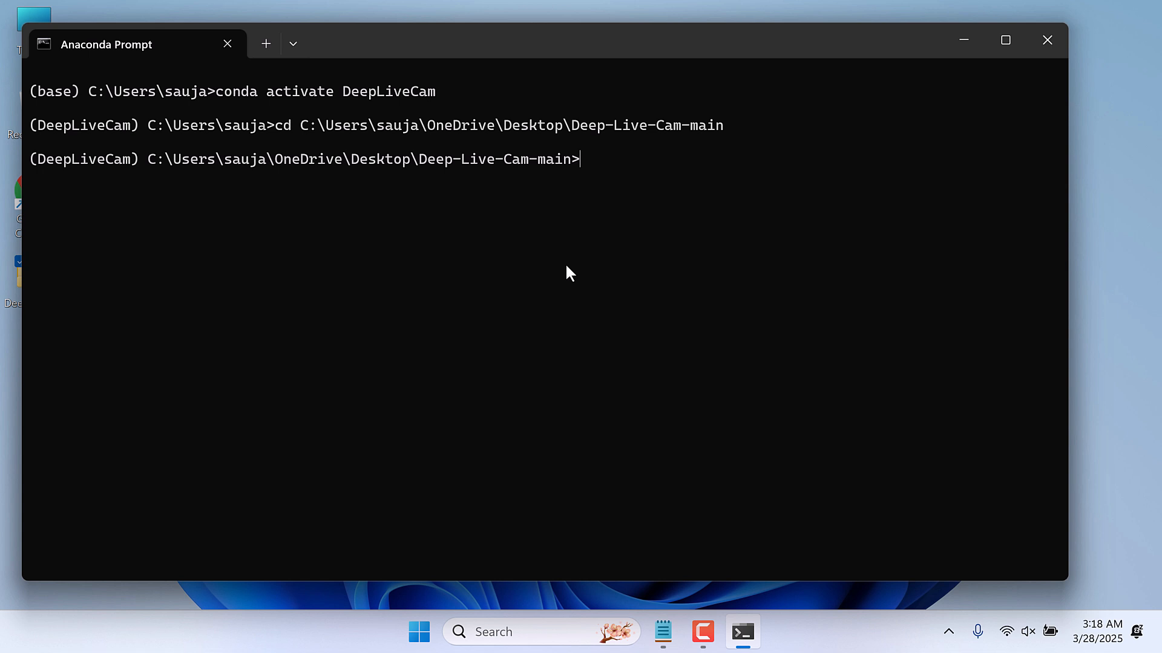
Run python run.py to reproduce the face_enhancer error, then Destroy the Deep-Live-Cam window
{"action": "type", "text": "python"}
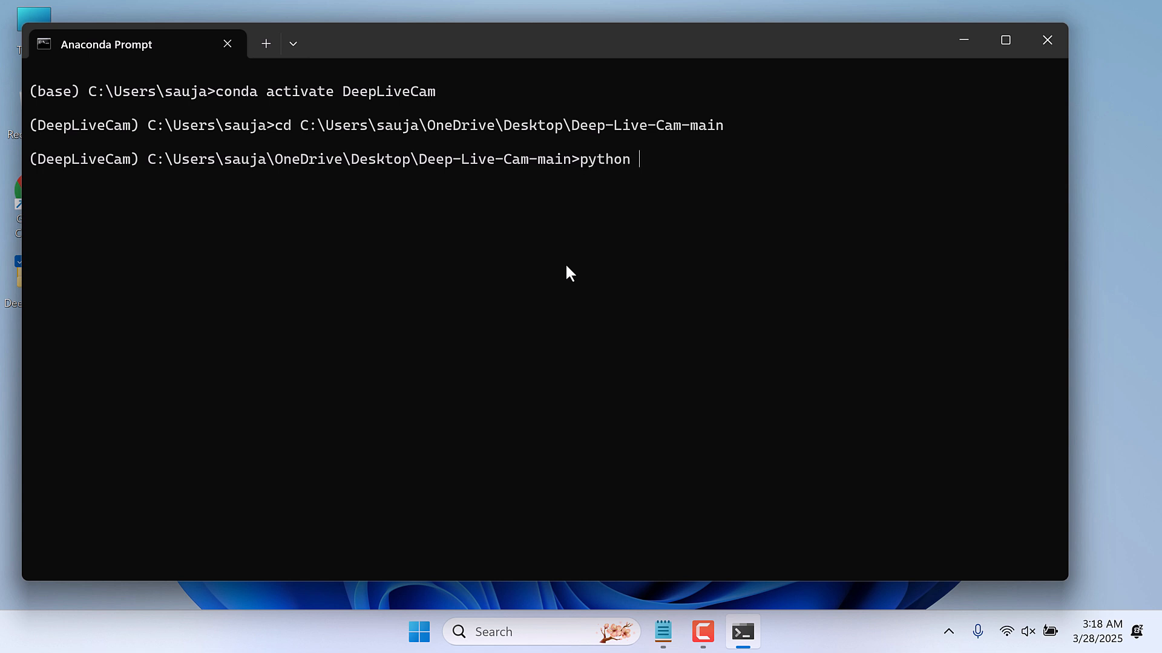
{"action": "type", "text": "run.py"}
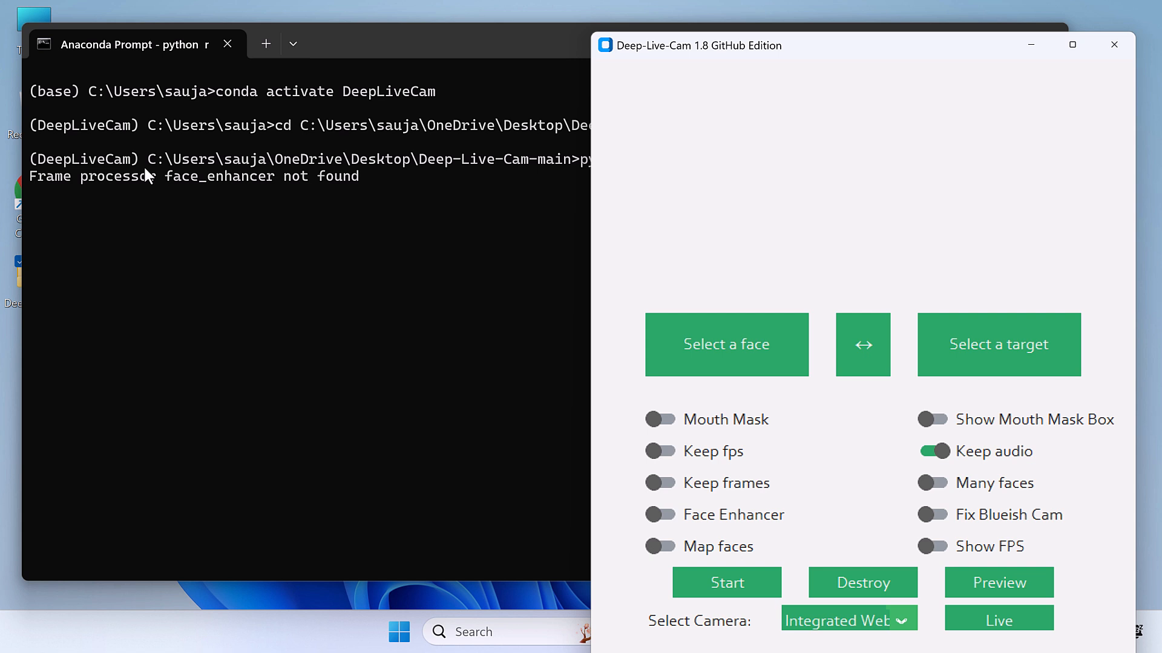
{"action": "mouse_move", "coordinate": [129, 200]}
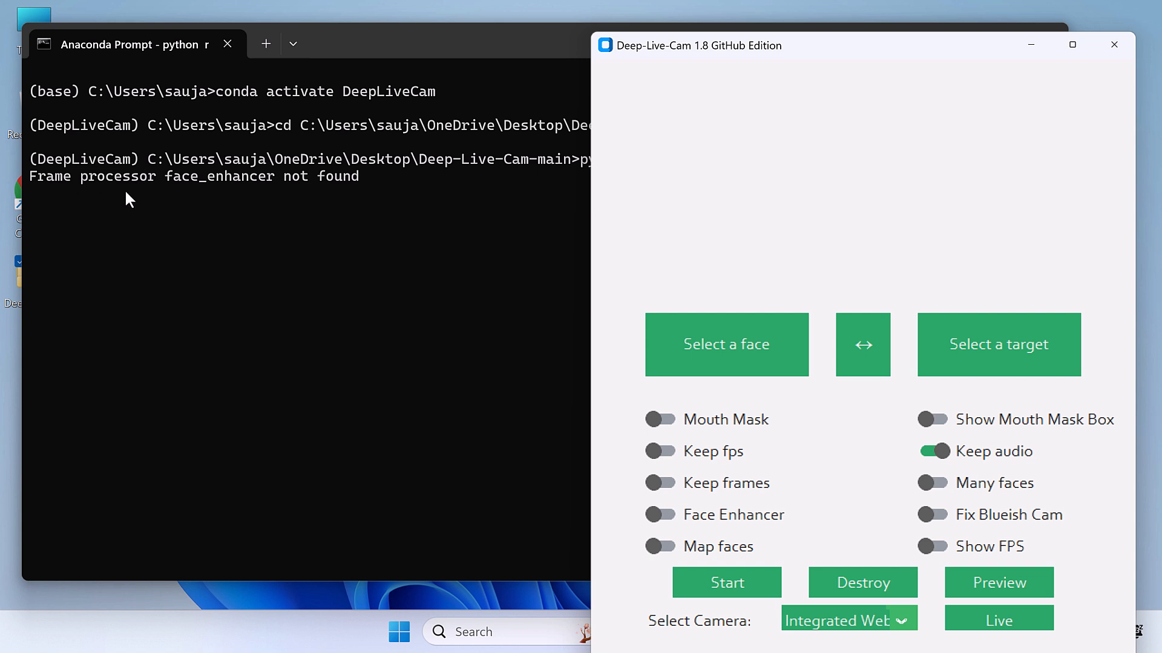
{"action": "mouse_move", "coordinate": [357, 201]}
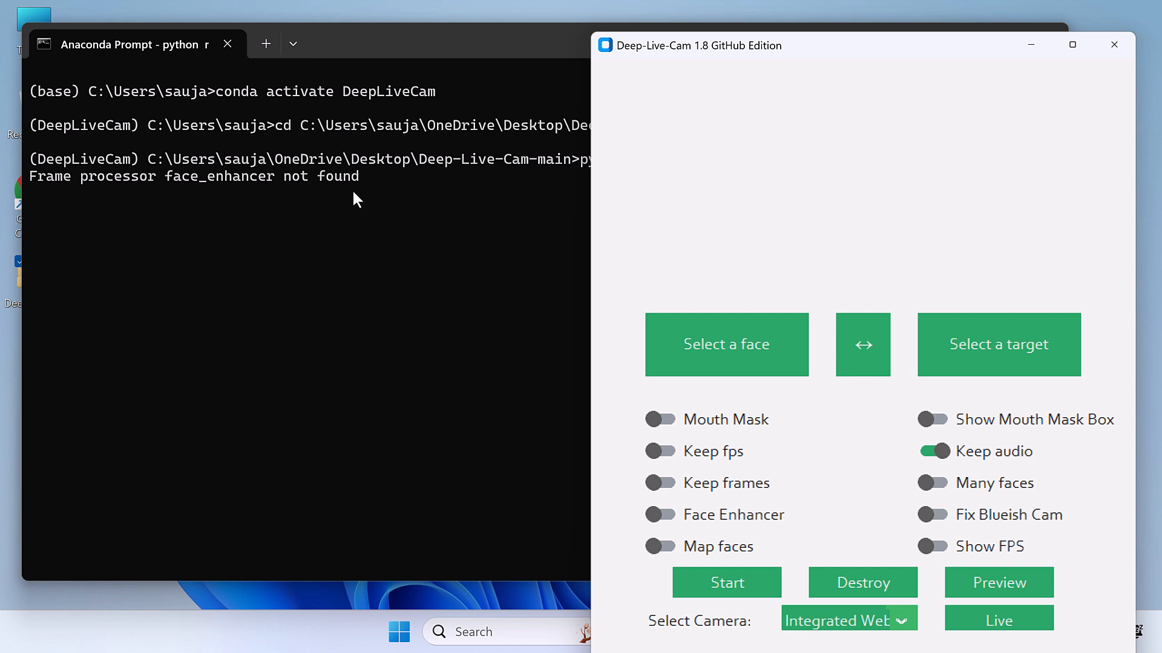
{"action": "mouse_move", "coordinate": [694, 314]}
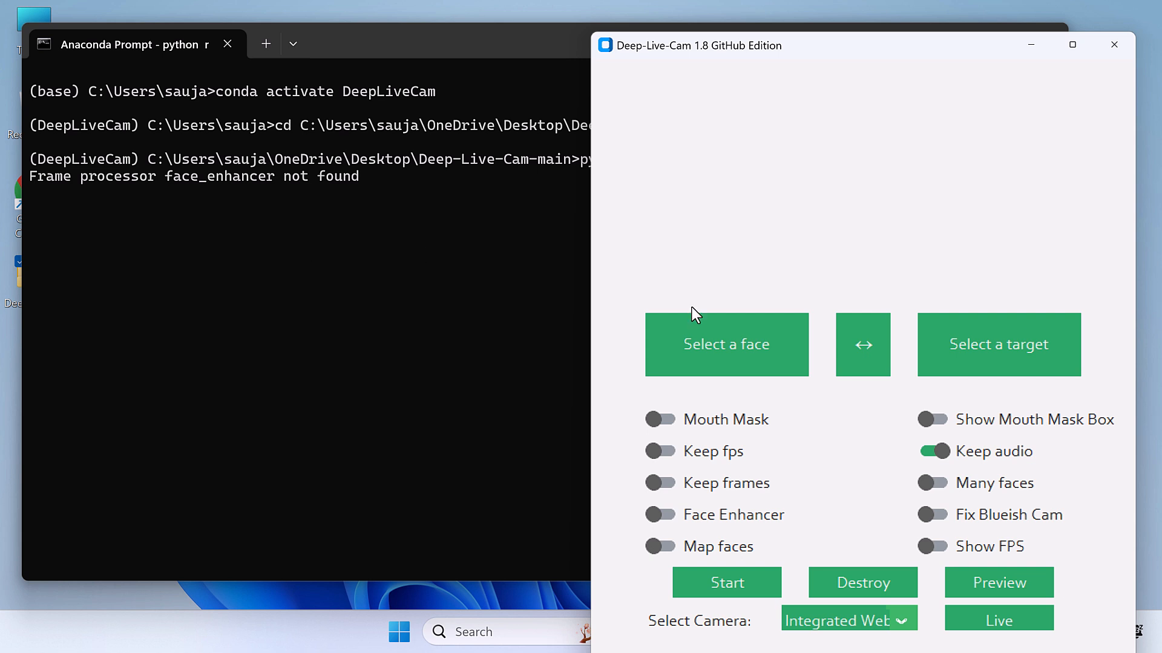
{"action": "mouse_move", "coordinate": [862, 582]}
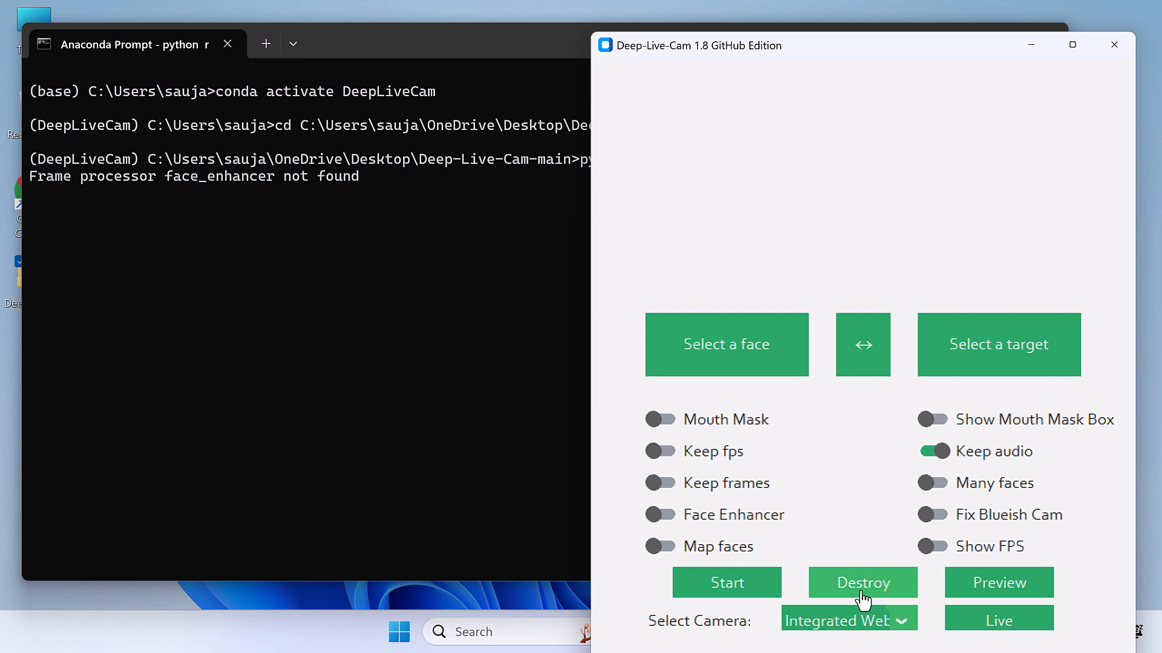
{"action": "left_click", "coordinate": [862, 582]}
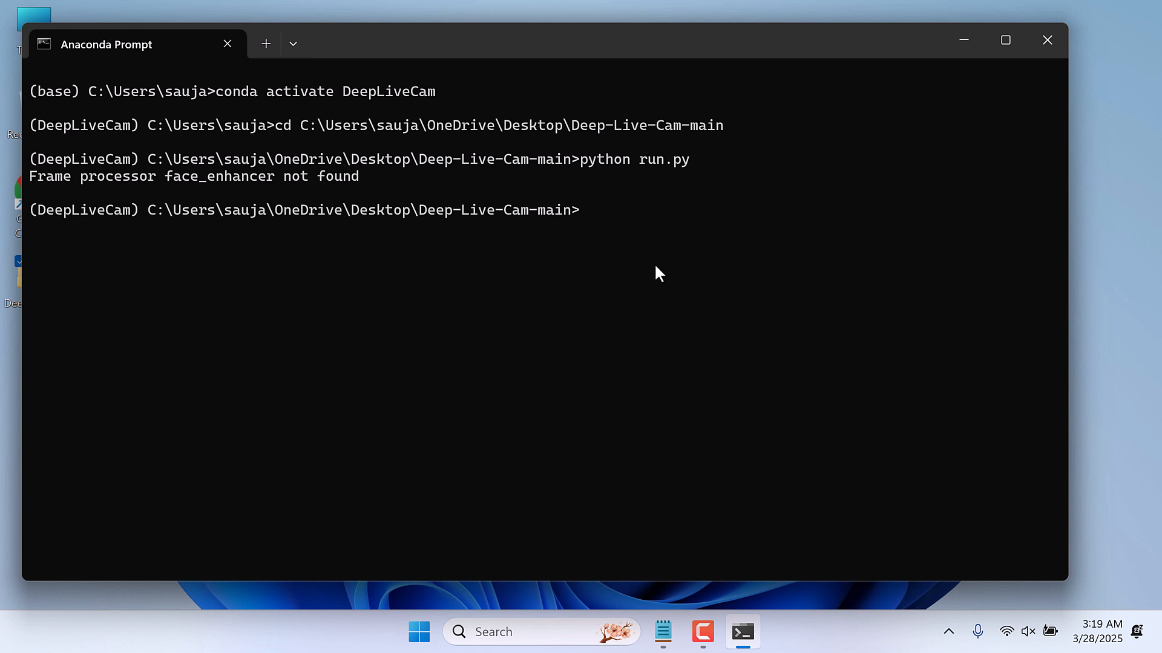
Run pip uninstall basicsr -y to remove basicsr from the environment
{"action": "type", "text": "pip unin"}
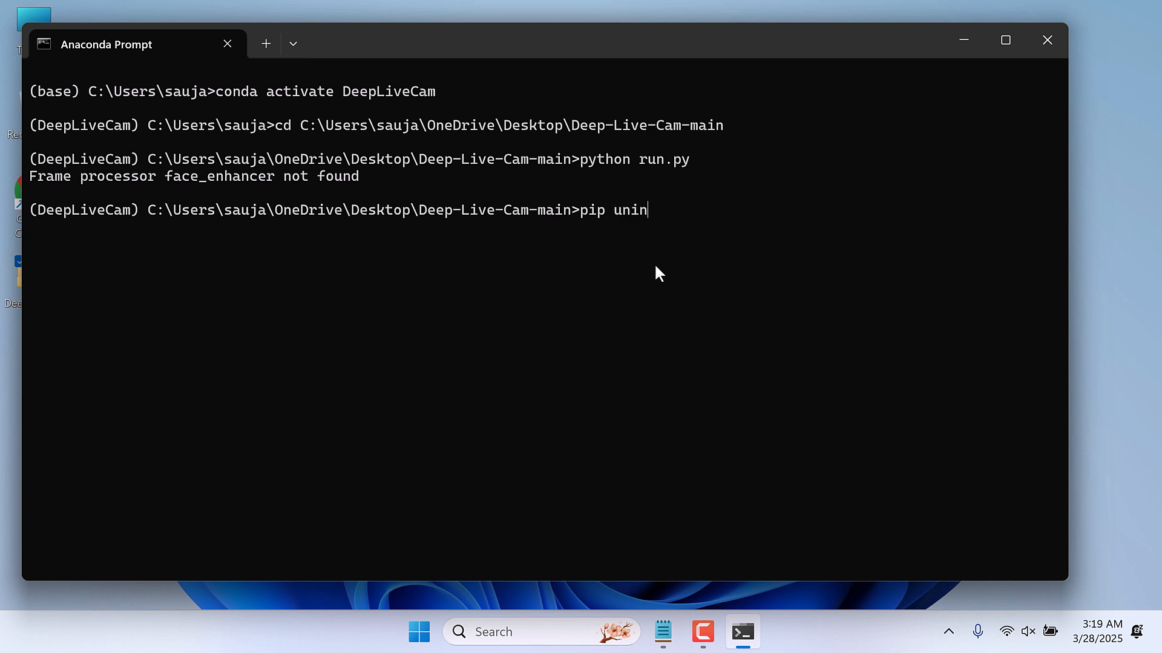
{"action": "type", "text": "stall basi"}
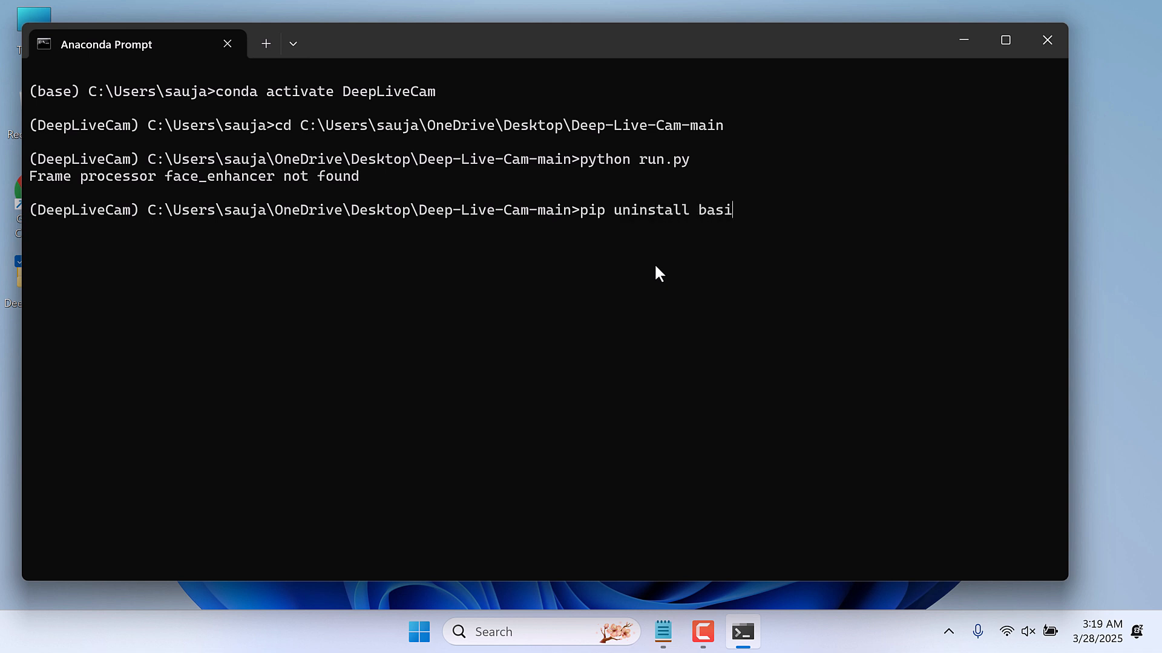
{"action": "type", "text": "csr -y"}
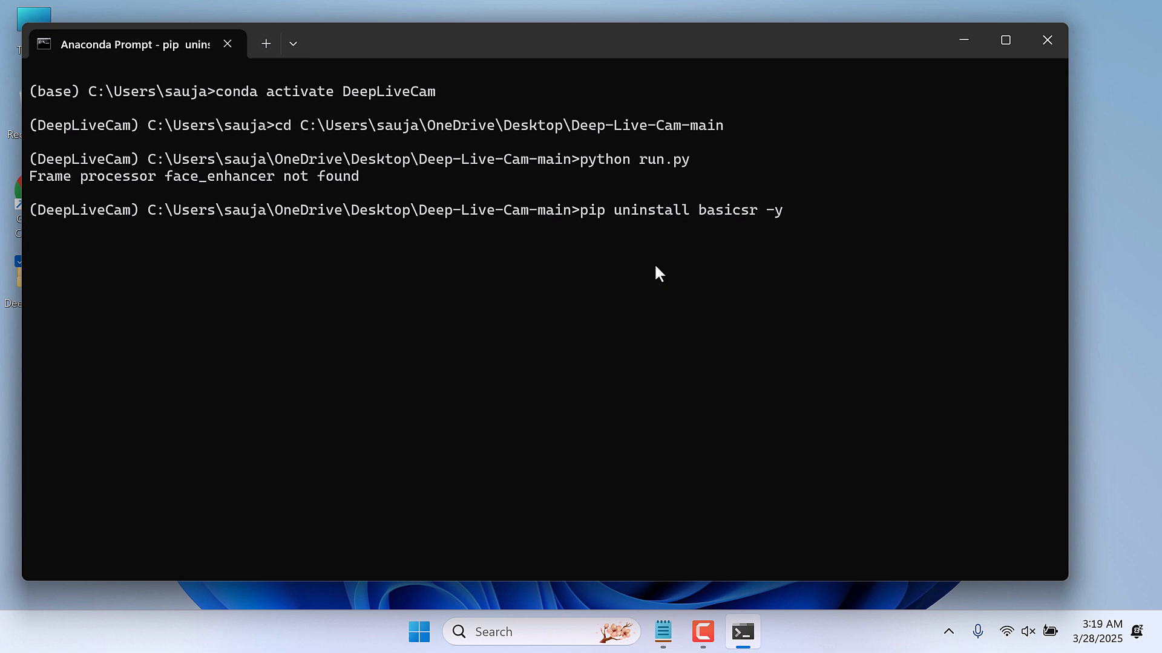
{"action": "key", "text": "Enter"}
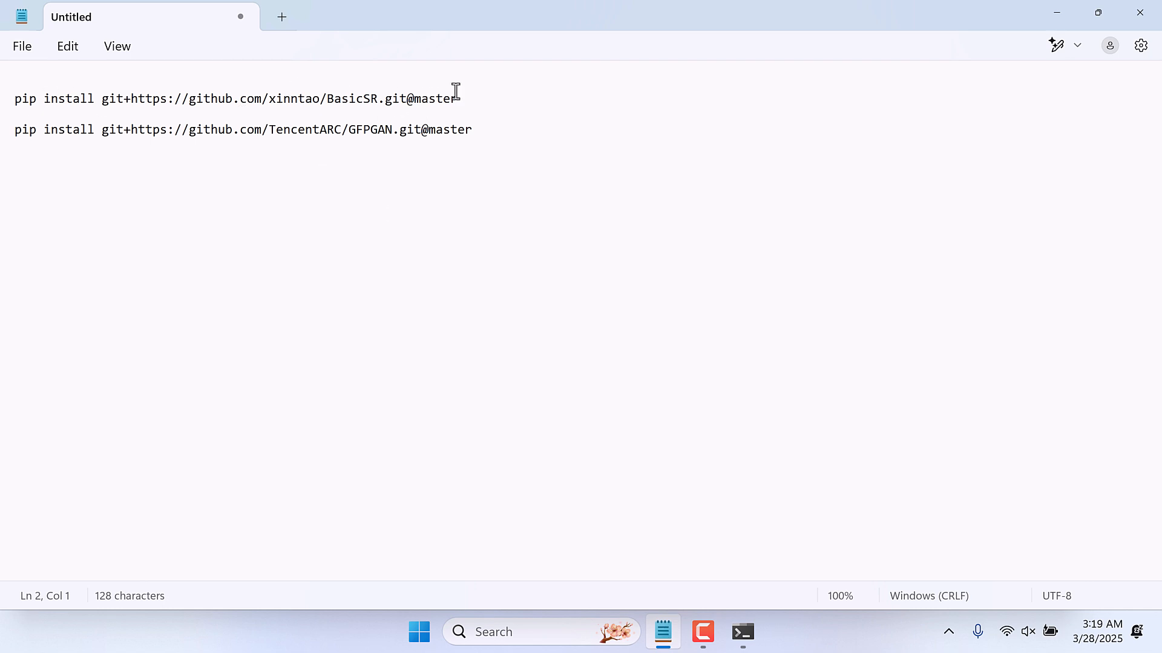
Paste and run the BasicSR GitHub pip install line from Notepad, installing basicsr-1.4.2
{"action": "left_click_drag", "start_coordinate": [14, 99], "coordinate": [457, 99]}
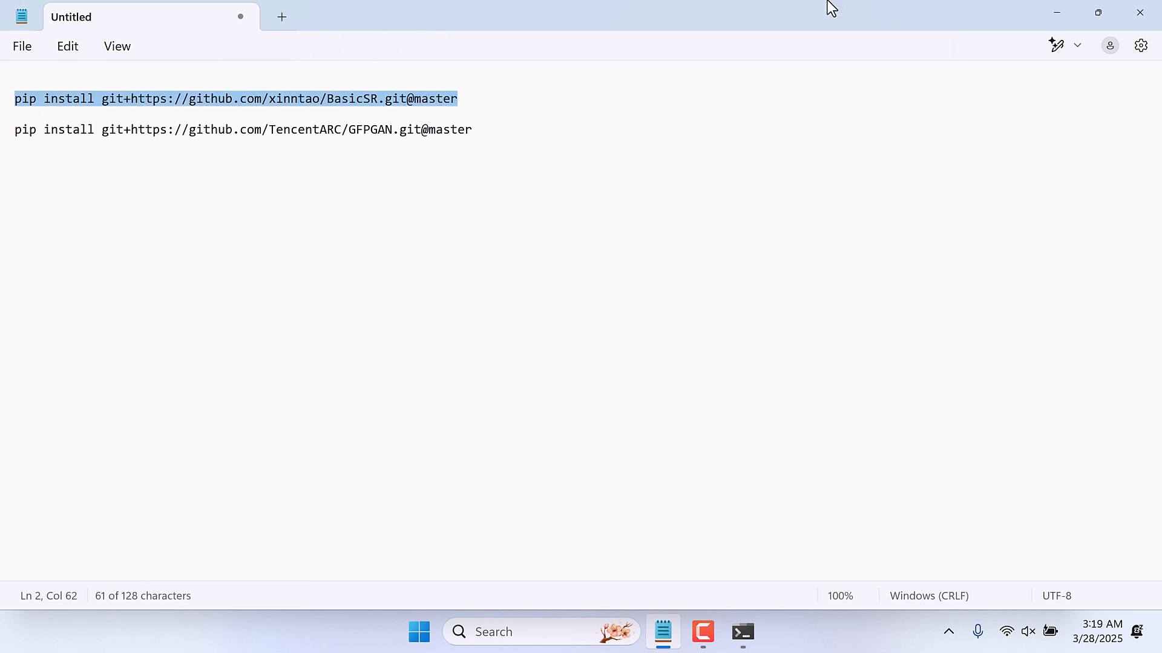
{"action": "left_click", "coordinate": [742, 632]}
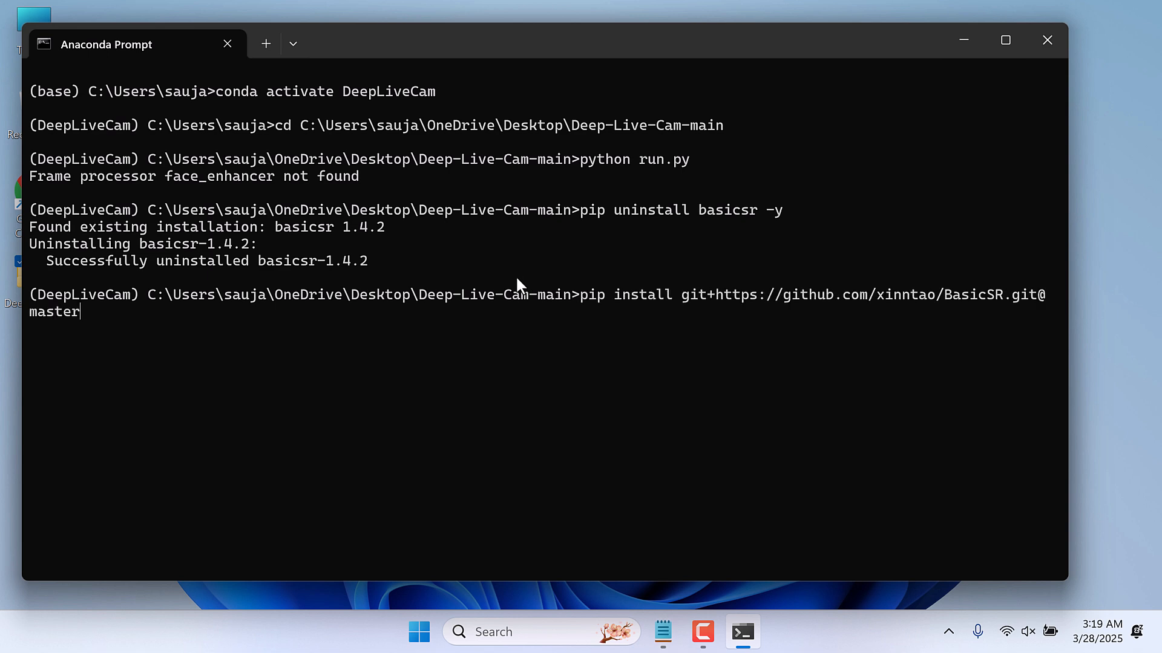
{"action": "key", "text": "enter"}
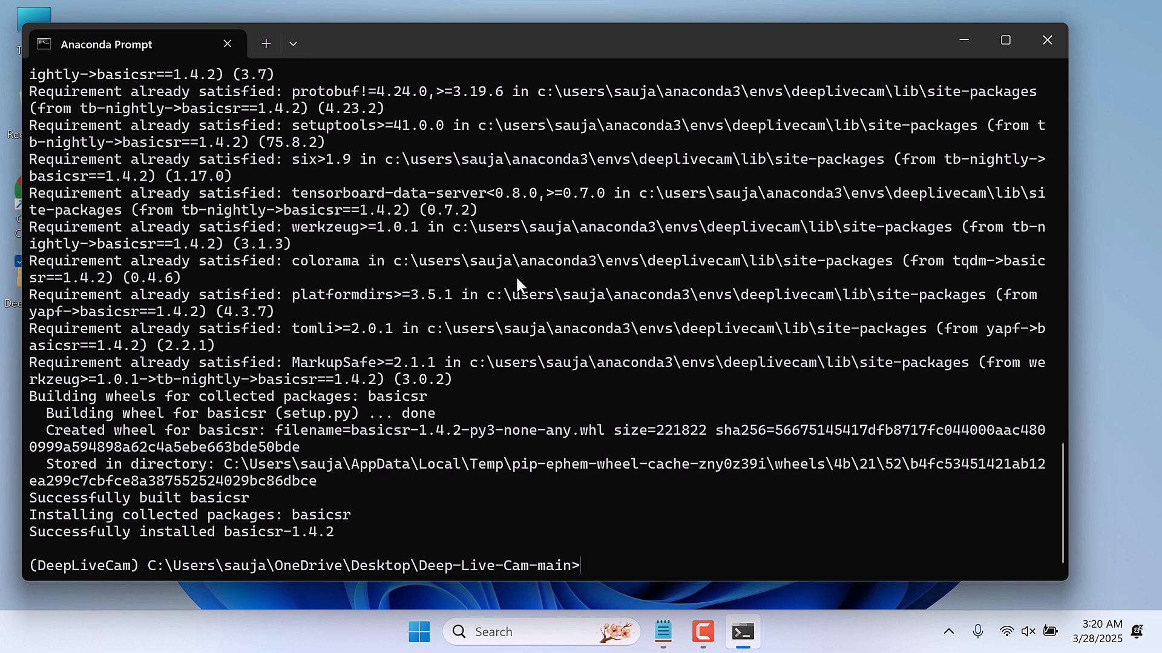
Run pip uninstall gfpgan -y, reinstall gfpgan-1.3.8 from its GitHub line, and start typing python run.py
{"action": "type", "text": "pip"}
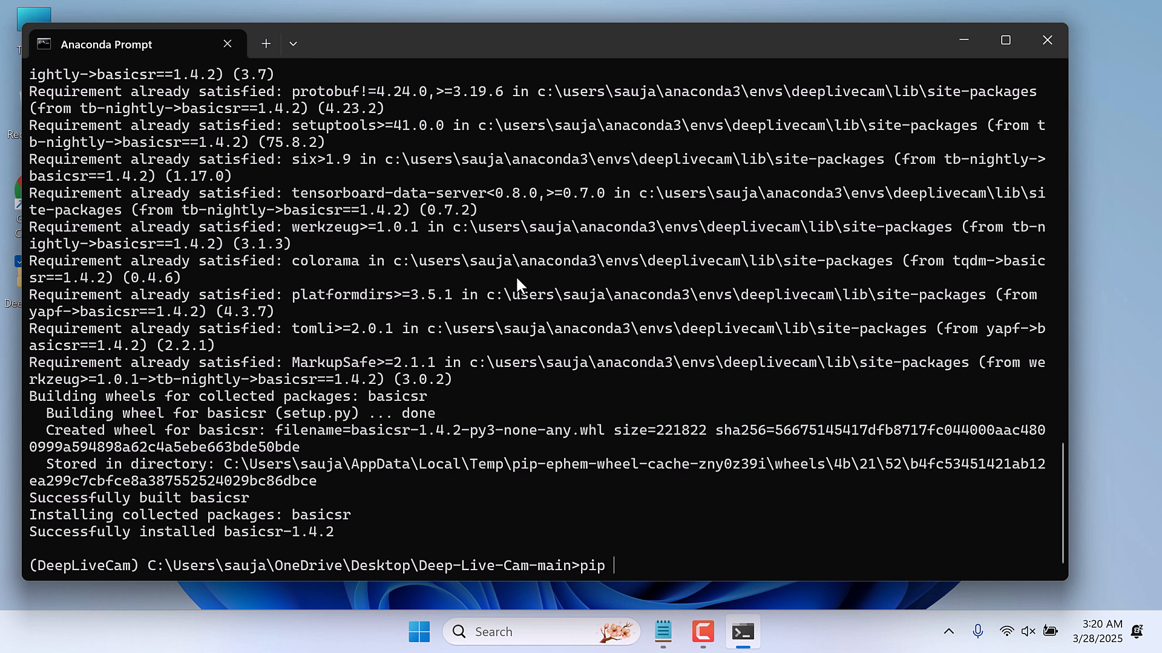
{"action": "type", "text": "uninstall g"}
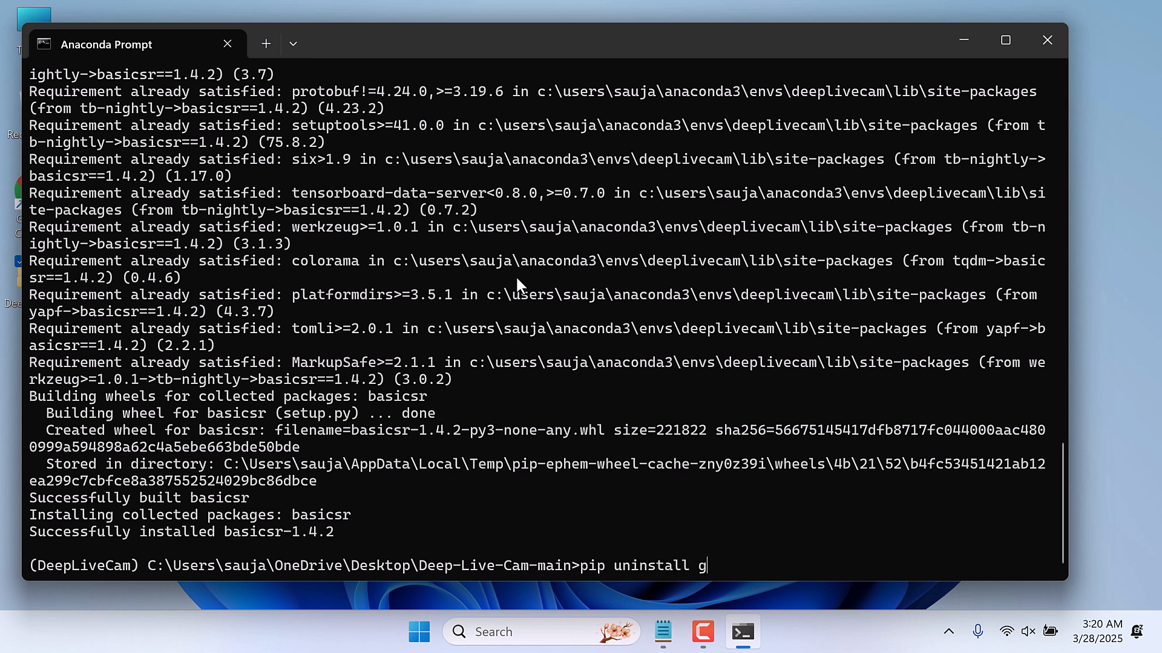
{"action": "type", "text": "fpgan -y"}
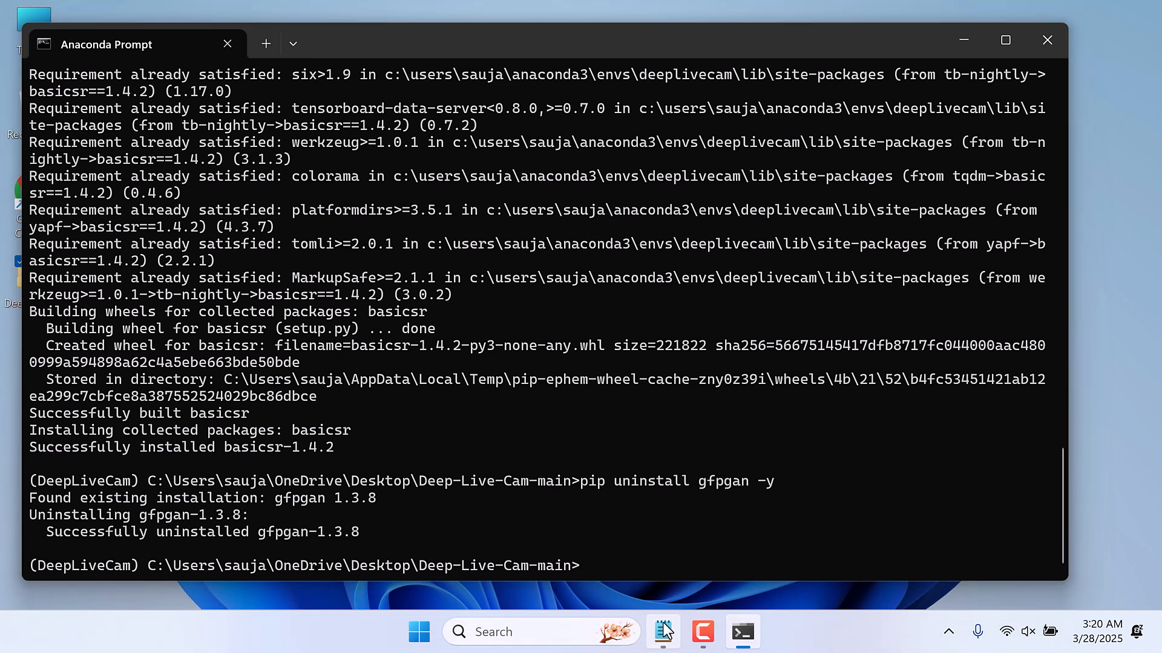
{"action": "left_click", "coordinate": [661, 631]}
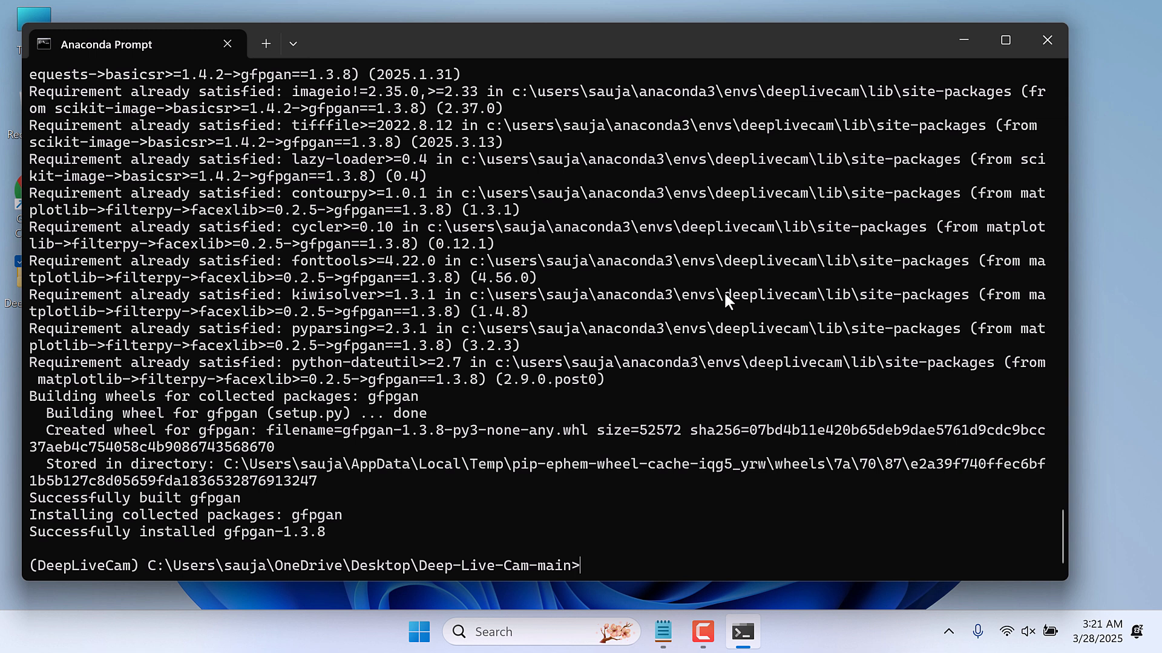
{"action": "type", "text": "python run."}
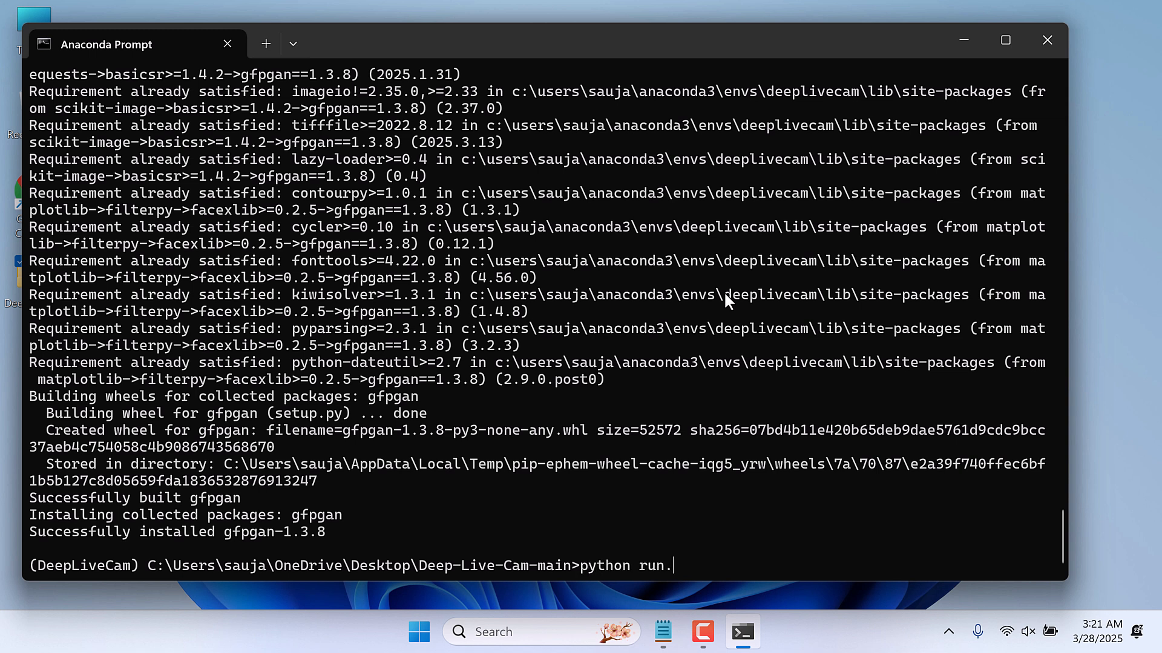